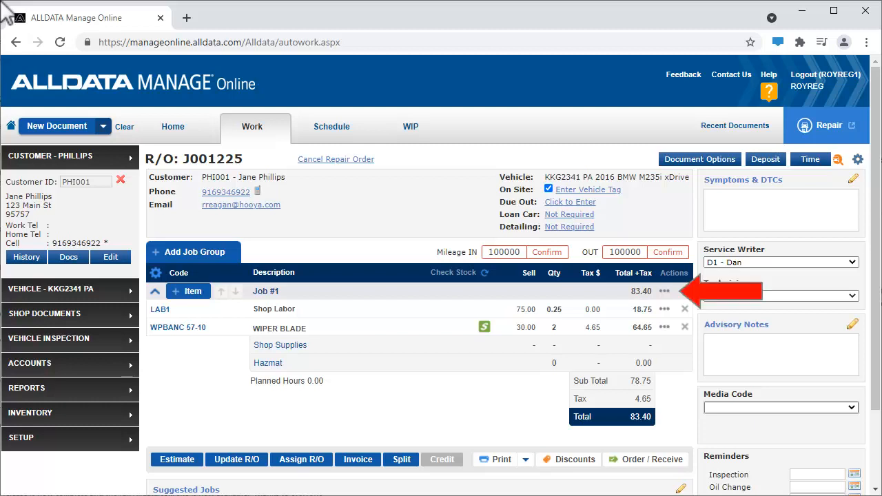
Assign technician Dave to Job #1 from the job row's extra actions menu
click(665, 291)
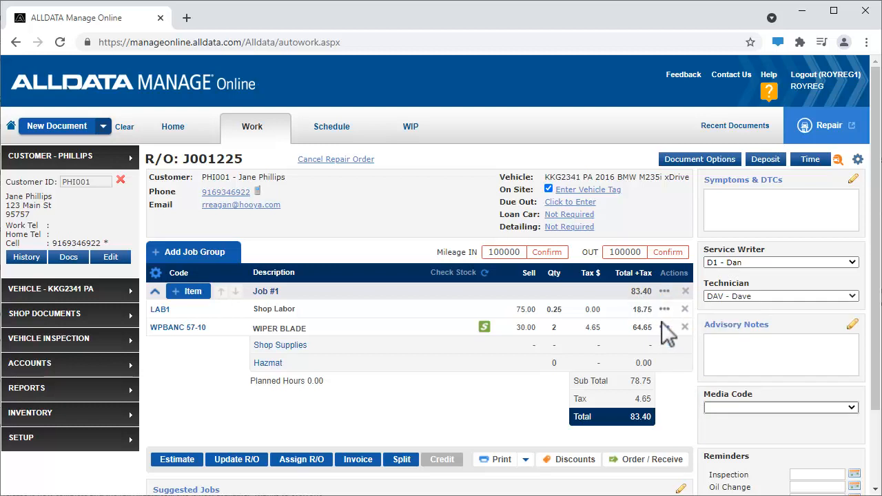
click(665, 327)
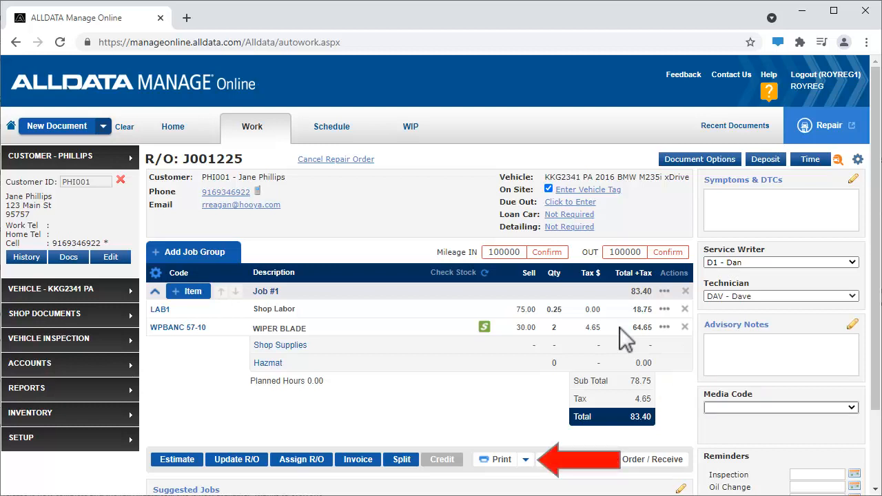
Peek at the Print choices without printing, then show the Discounts page with labor and wiper blade lines
click(527, 460)
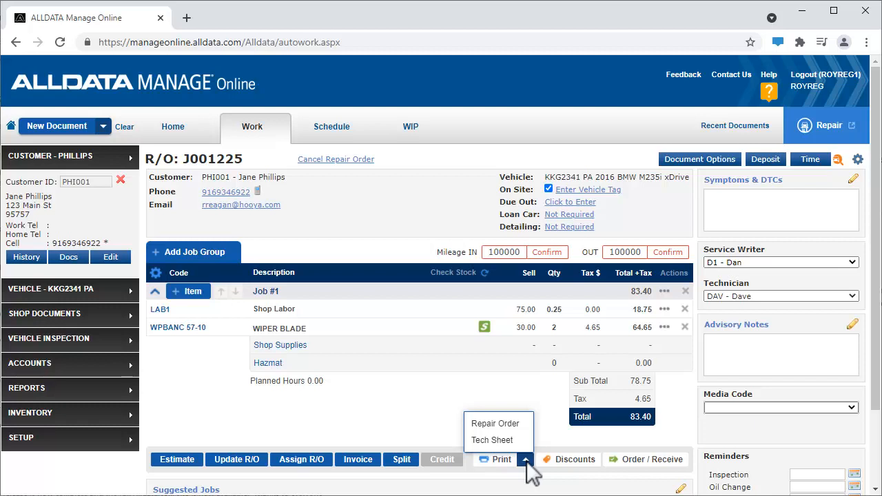
click(527, 459)
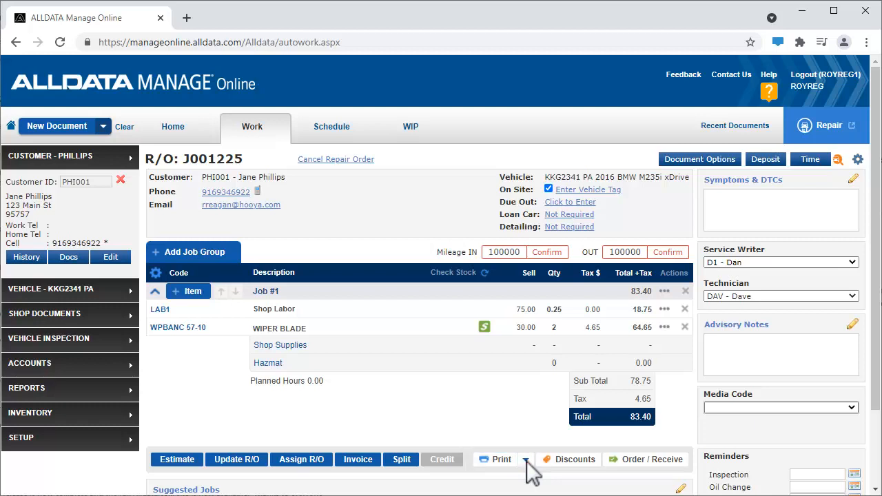
click(574, 459)
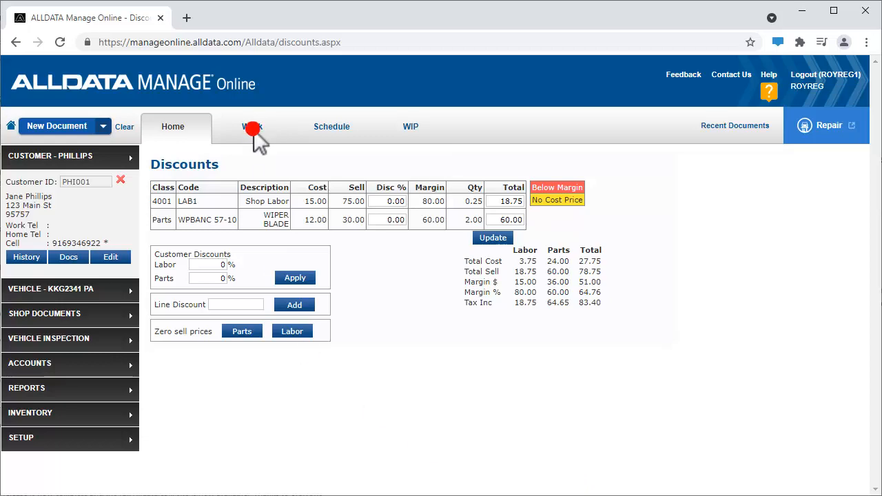
Back on the Work screen, review Shop Supplies fee settings and Hazmat disposal charges, leaving both unchanged
click(251, 127)
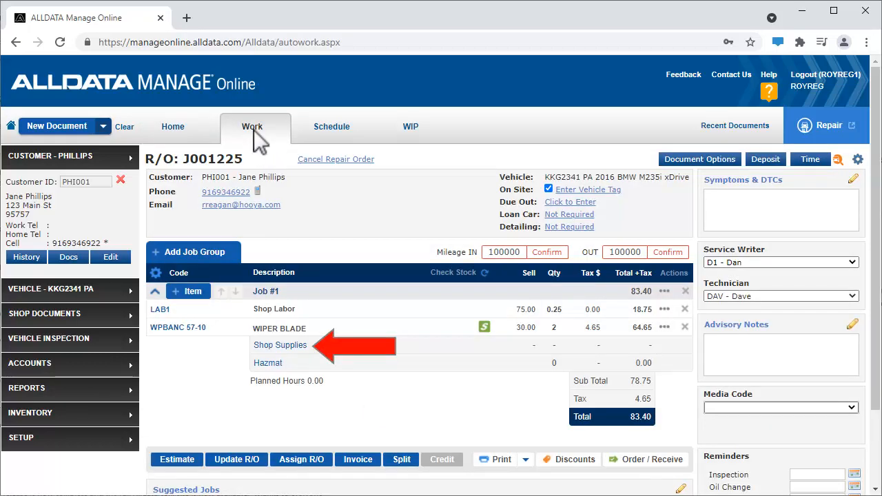
click(280, 344)
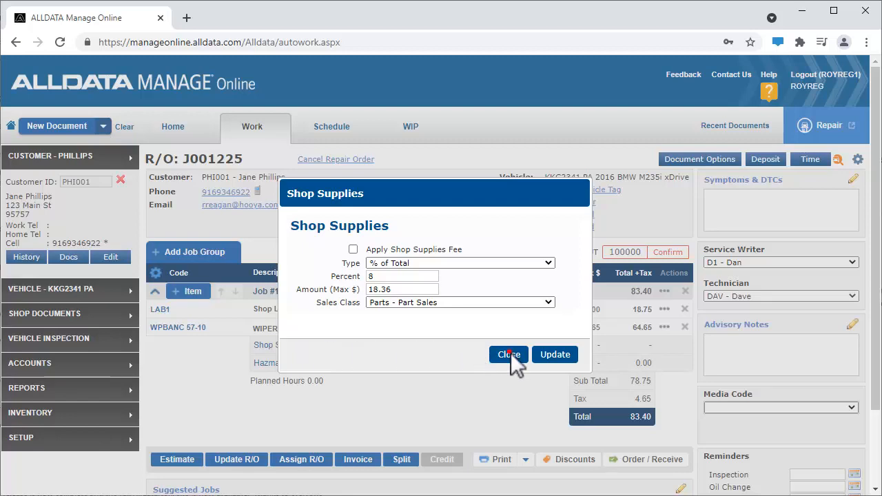
click(509, 355)
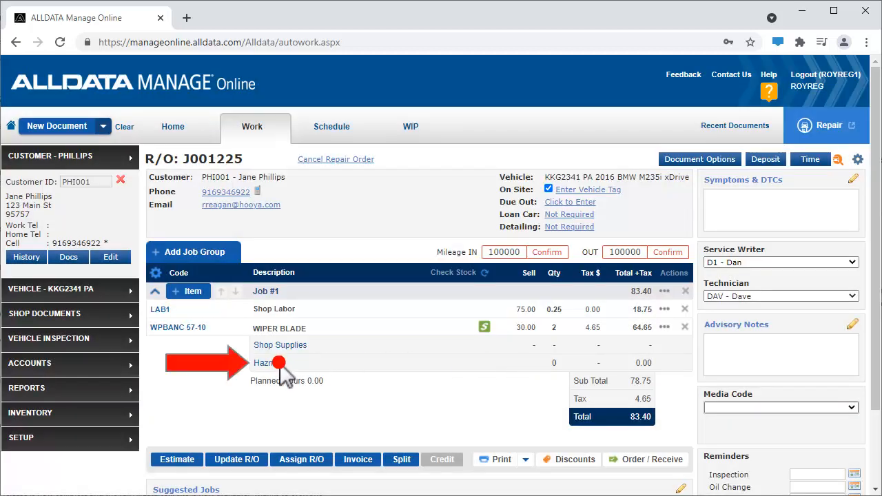
click(263, 363)
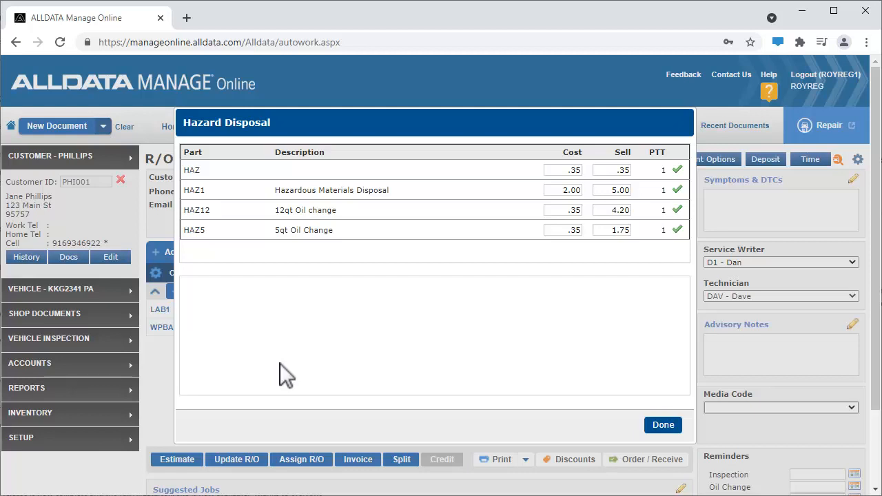
click(662, 424)
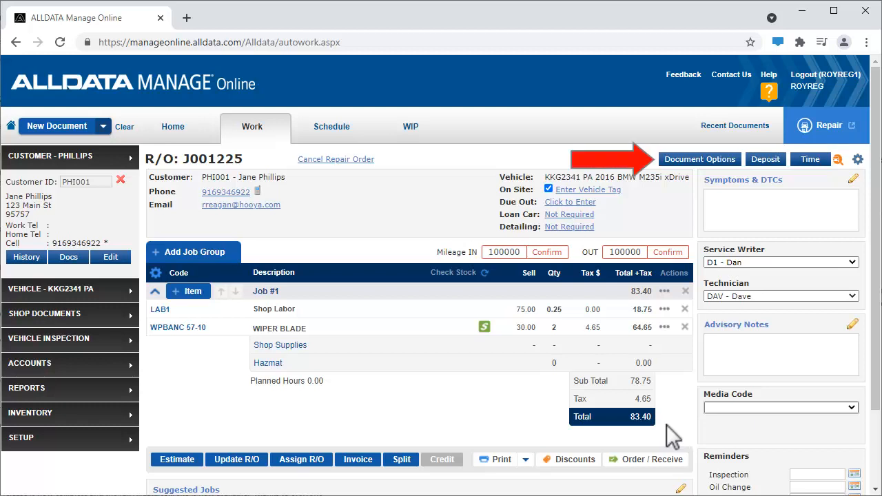
click(701, 160)
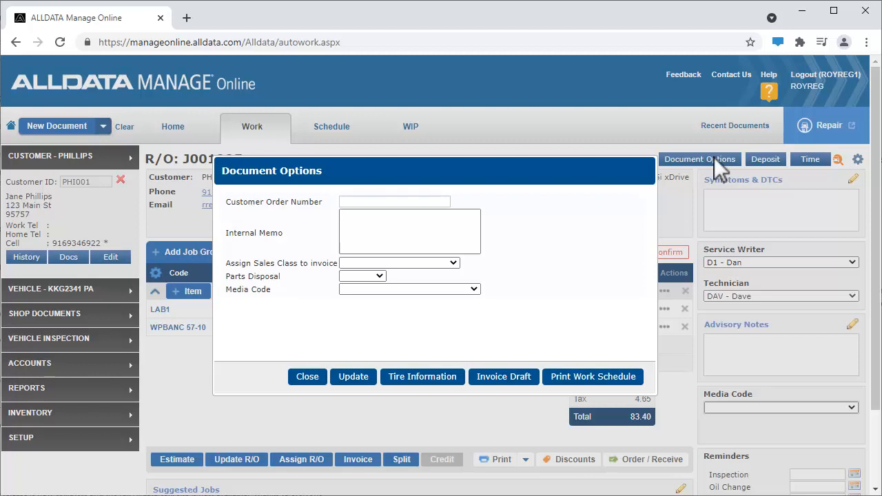
click(362, 276)
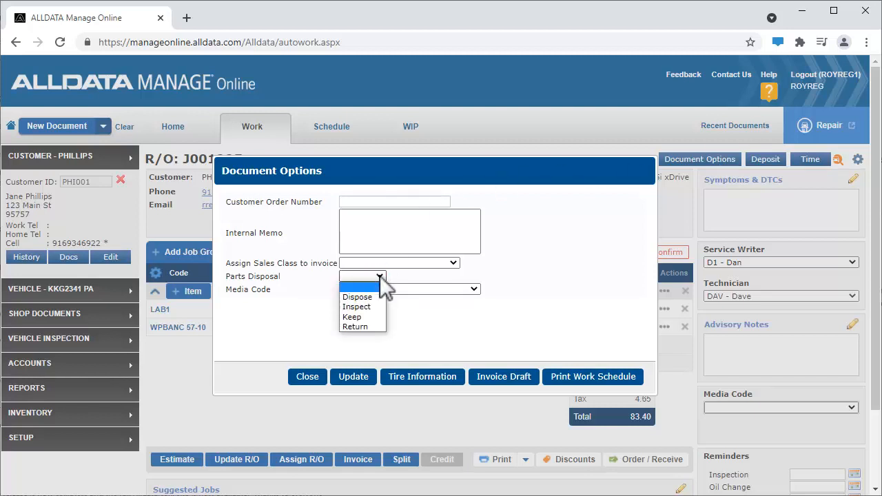
click(364, 276)
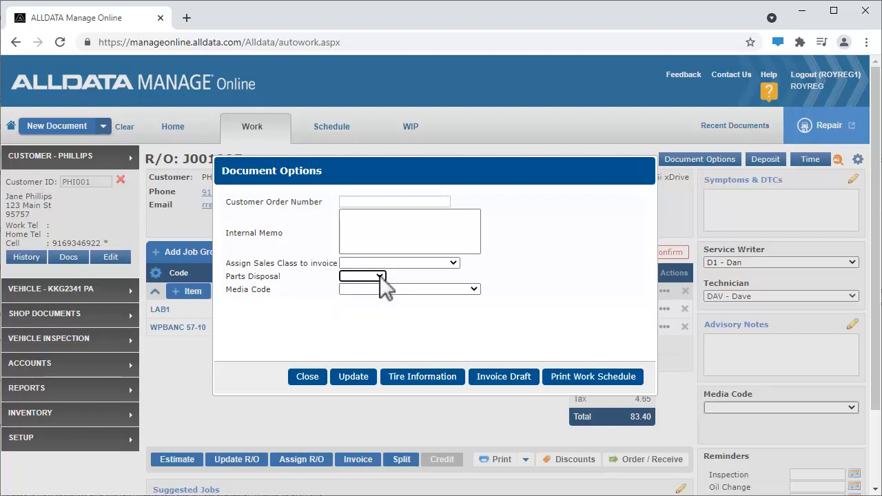
click(474, 289)
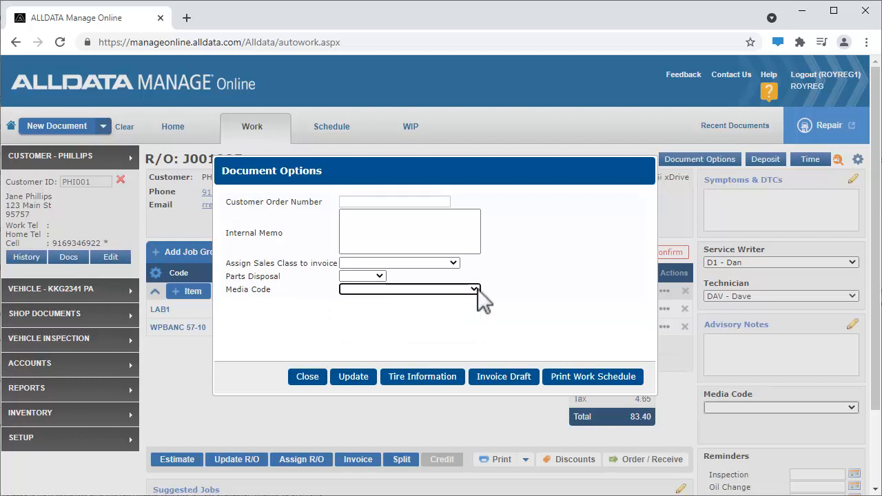
click(422, 377)
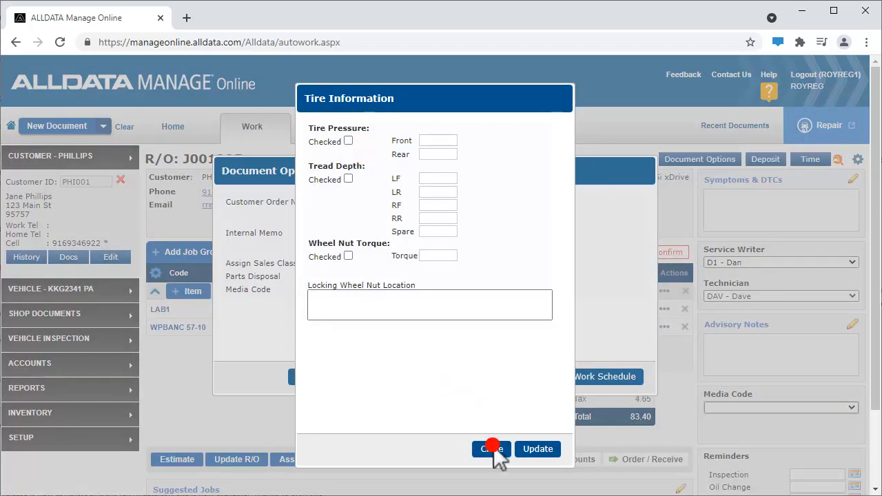
click(491, 449)
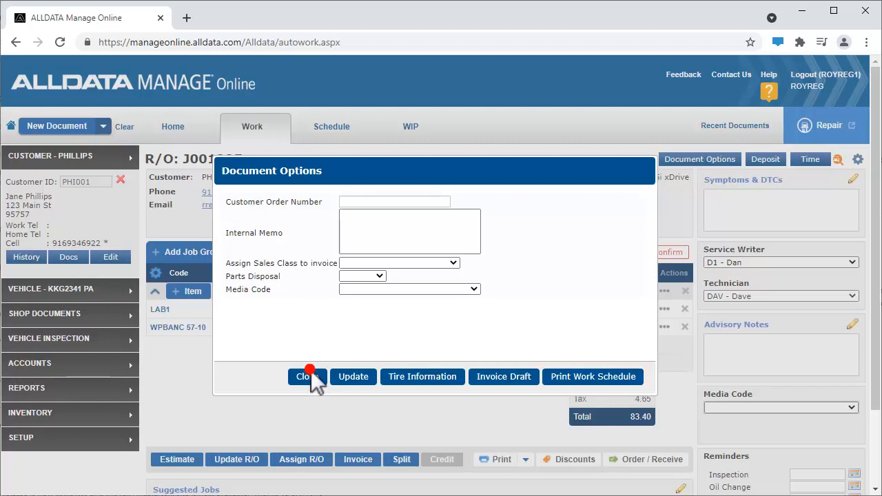
click(307, 377)
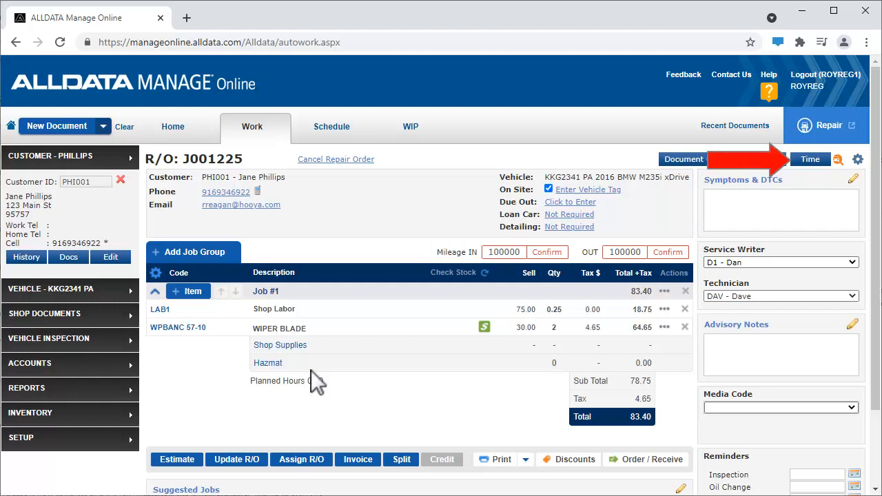
click(811, 160)
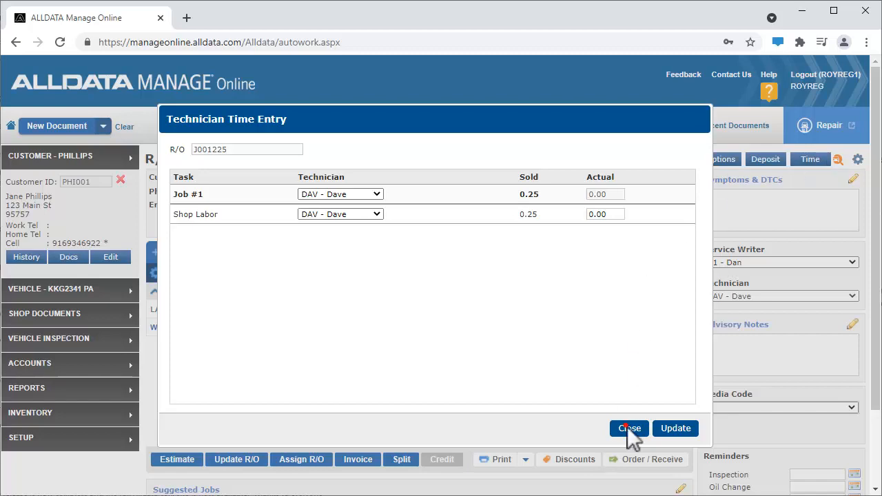
click(629, 428)
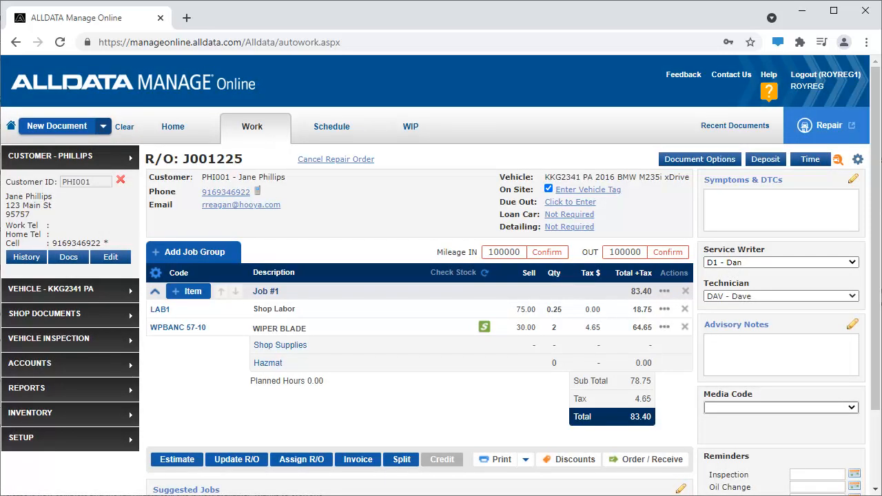